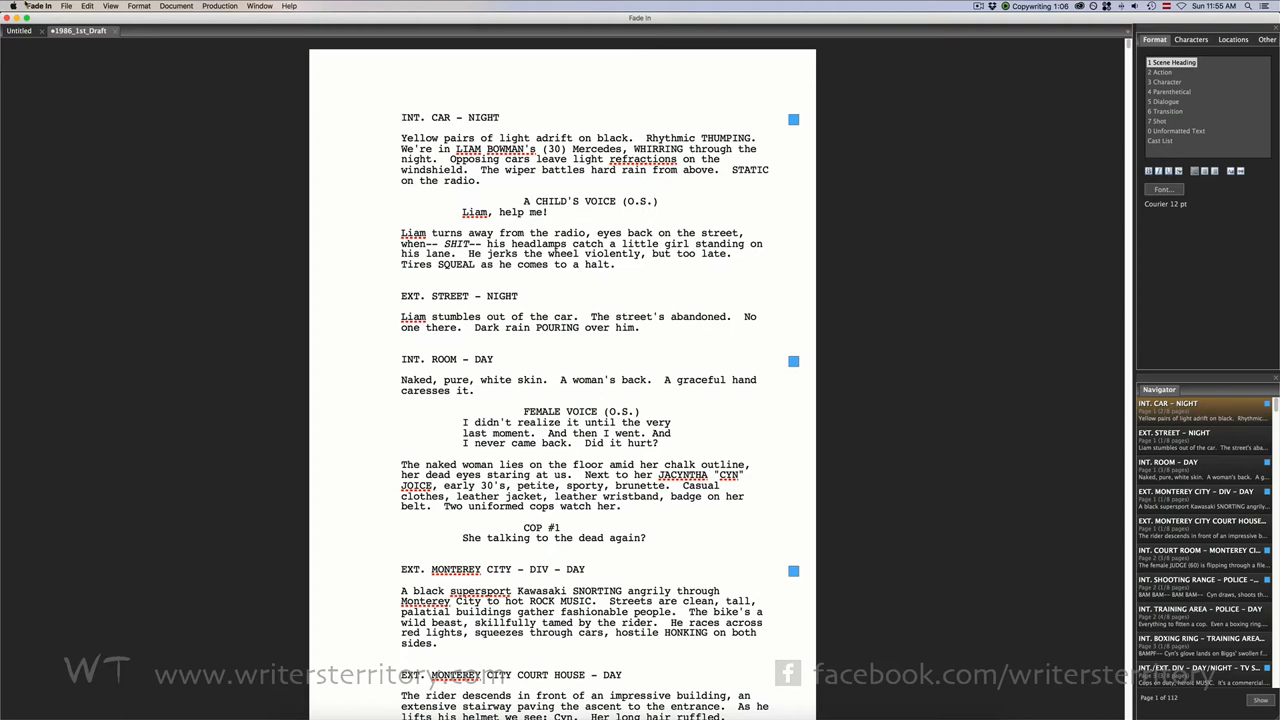
Step: Bring up the File menu's template options for the 1986_1st_Draft screenplay
{"action": "left_click", "coordinate": [66, 6]}
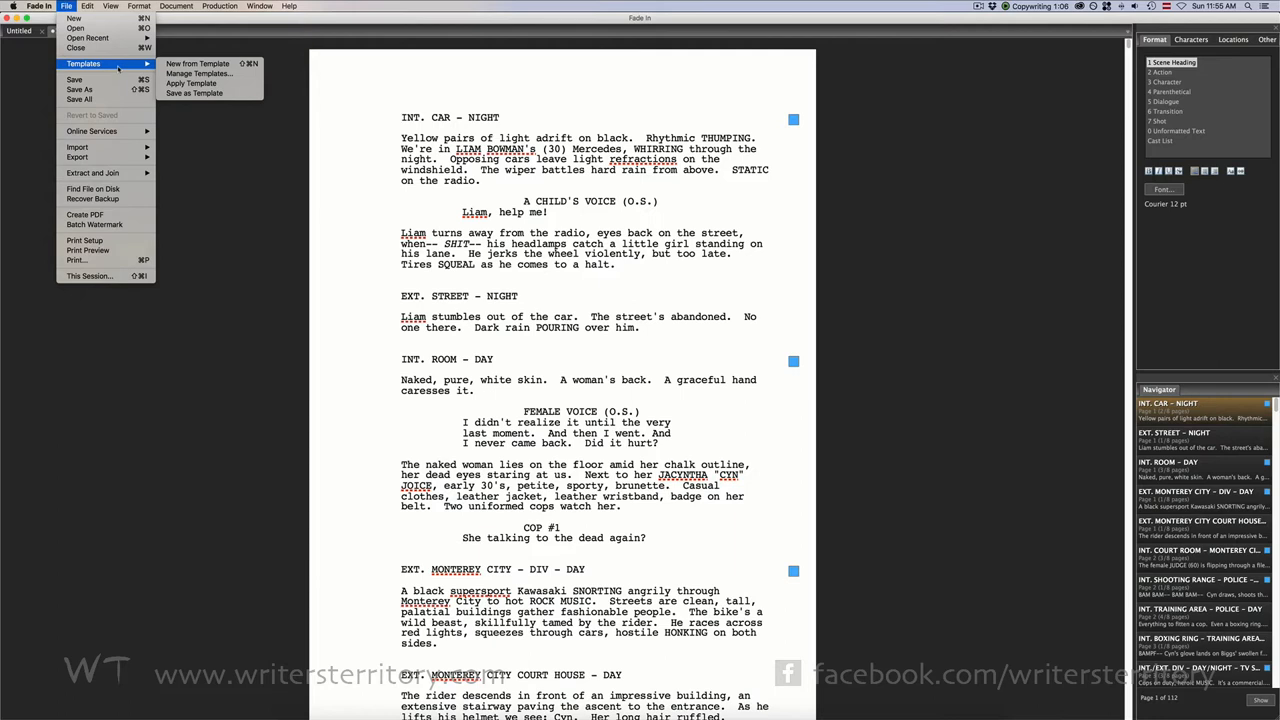
{"action": "mouse_move", "coordinate": [194, 93]}
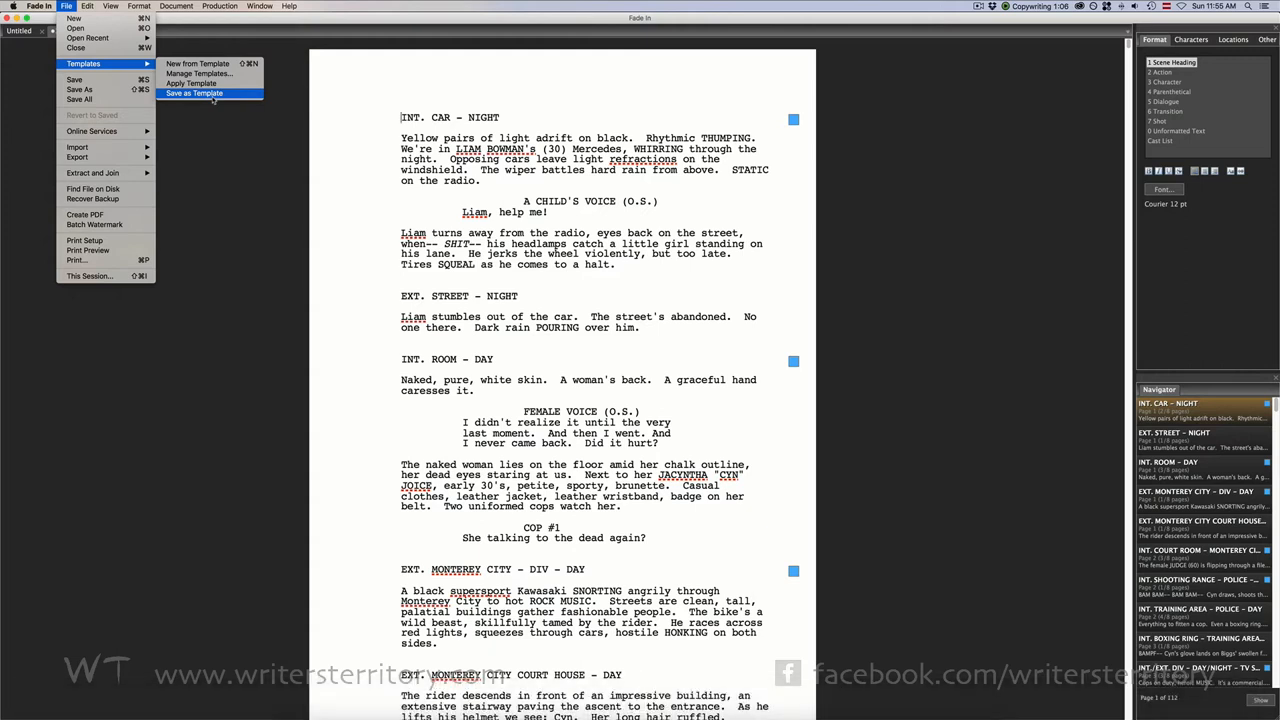
Step: Save the screenplay as 1986_1st_Draft.fadein.template in the templates folder
{"action": "left_click", "coordinate": [194, 93]}
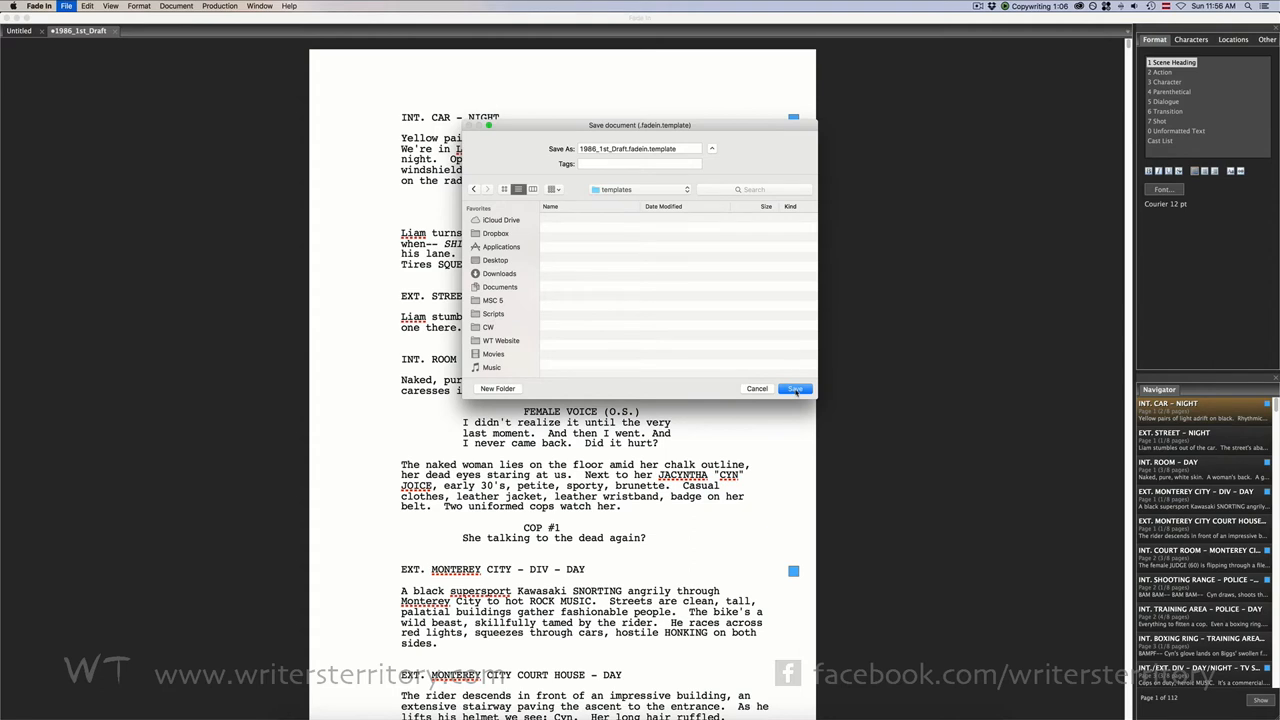
{"action": "left_click", "coordinate": [795, 388]}
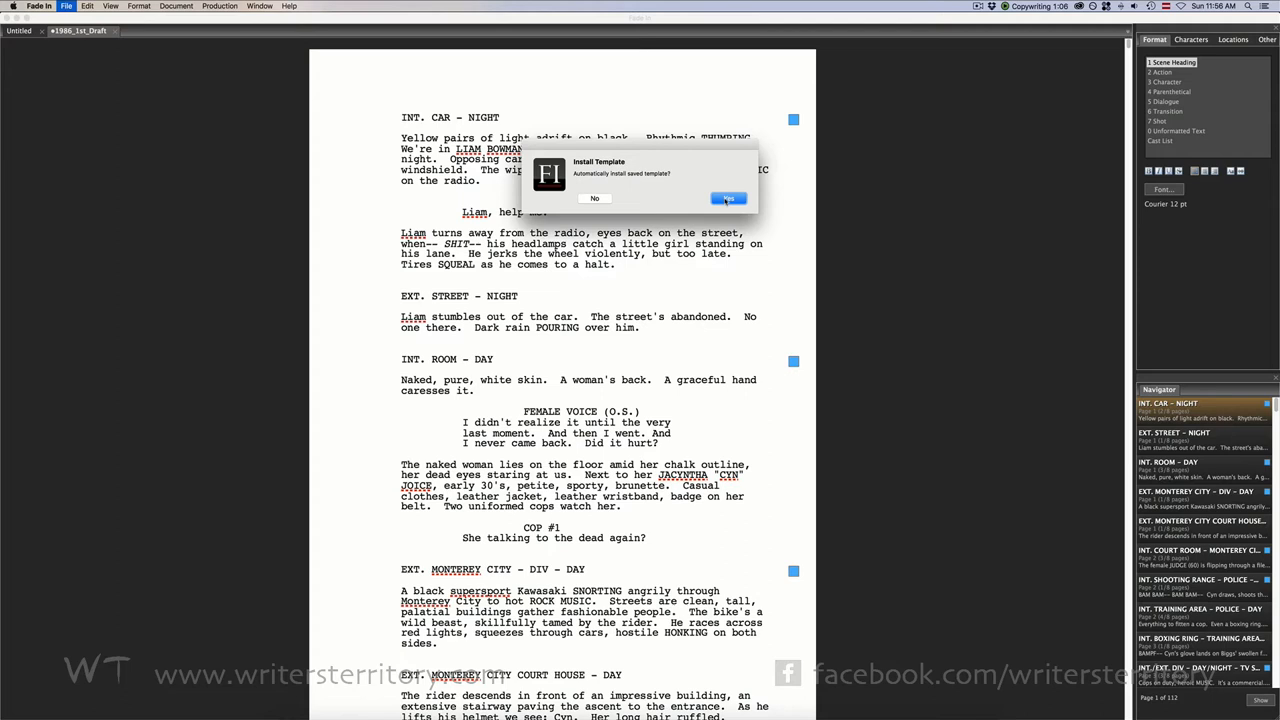
Step: Answer the automatic Install Template prompt and return to the template options
{"action": "left_click", "coordinate": [728, 198]}
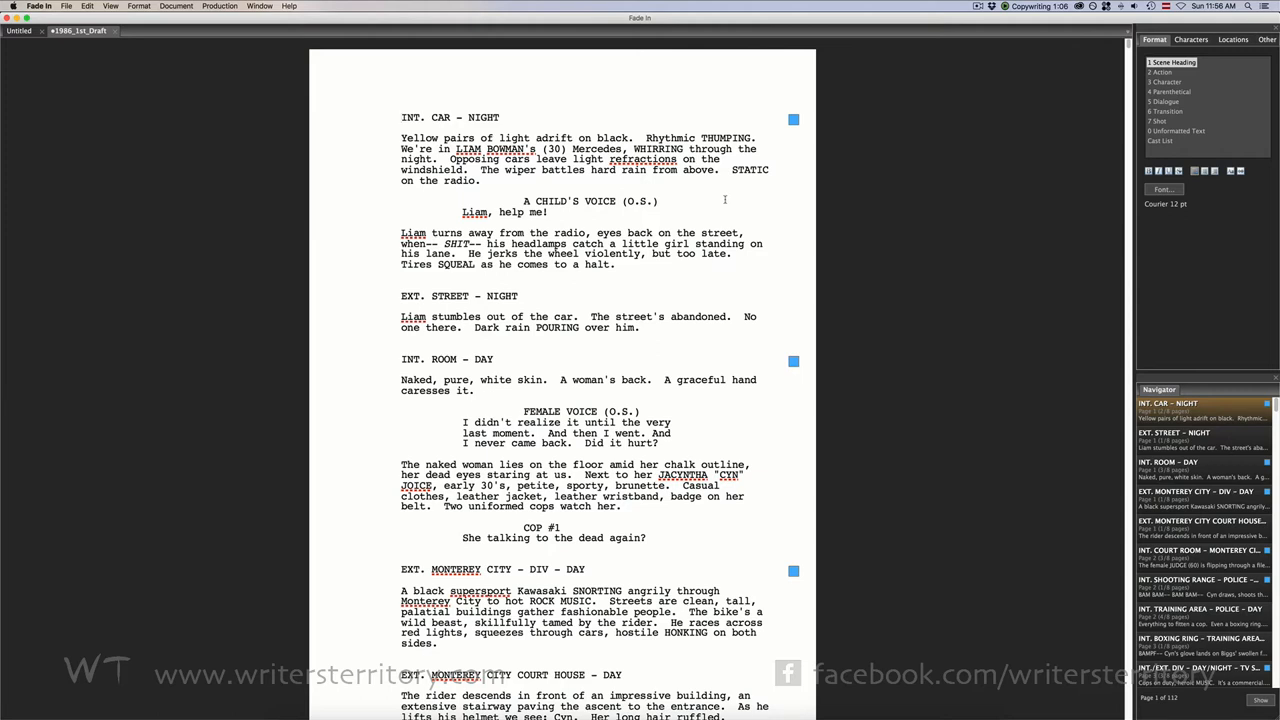
{"action": "mouse_move", "coordinate": [724, 199]}
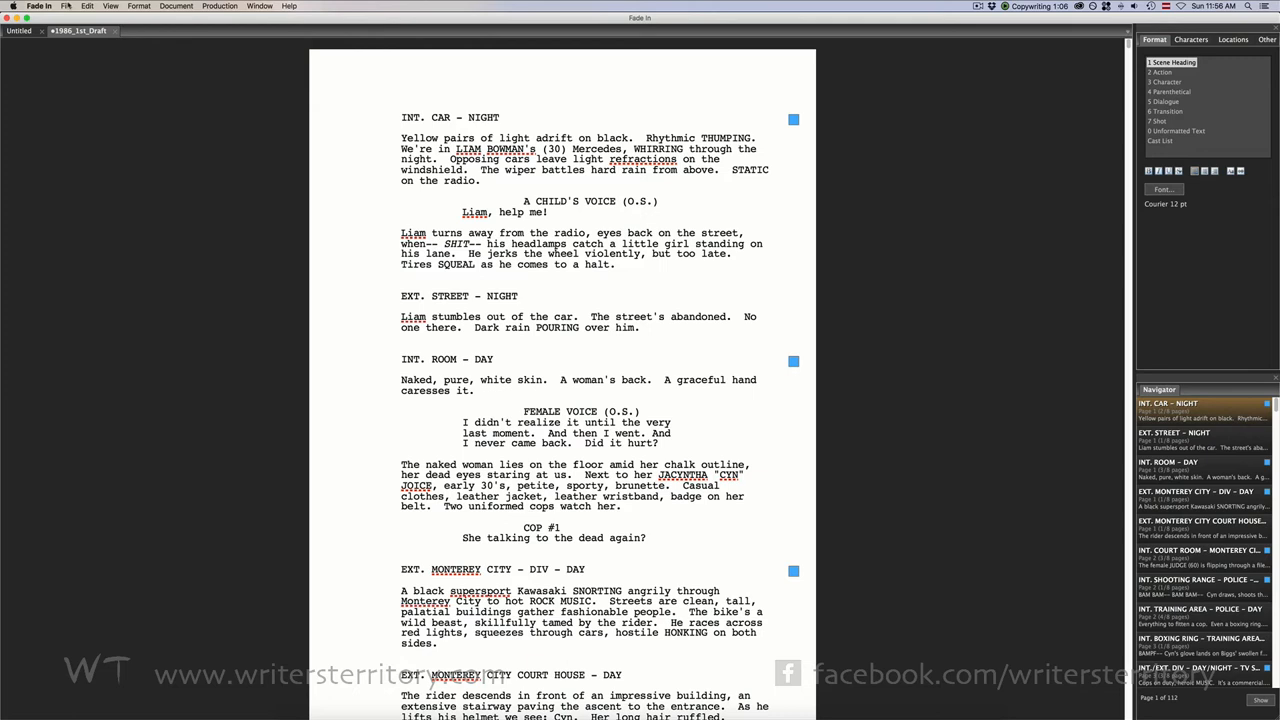
{"action": "left_click", "coordinate": [65, 6]}
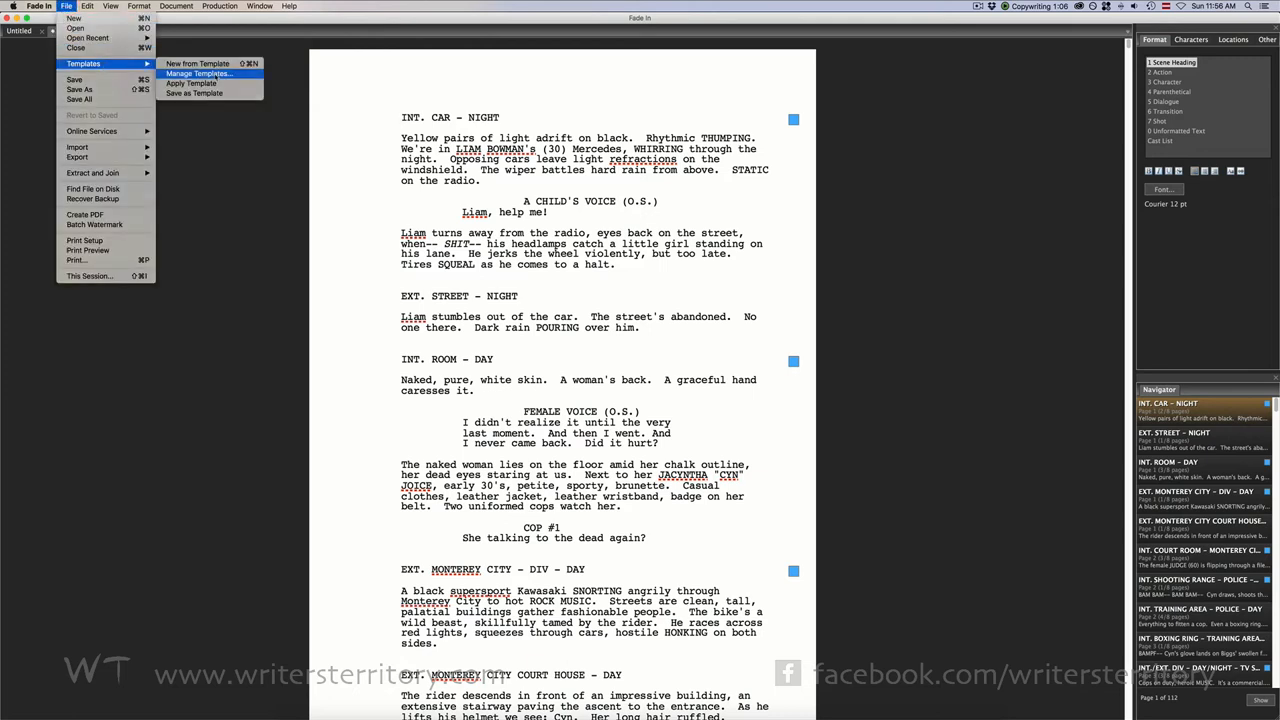
Step: Confirm in Manage Templates that 1986_1st_Draft is installed, browsing the templates folder, then finish
{"action": "left_click", "coordinate": [199, 73]}
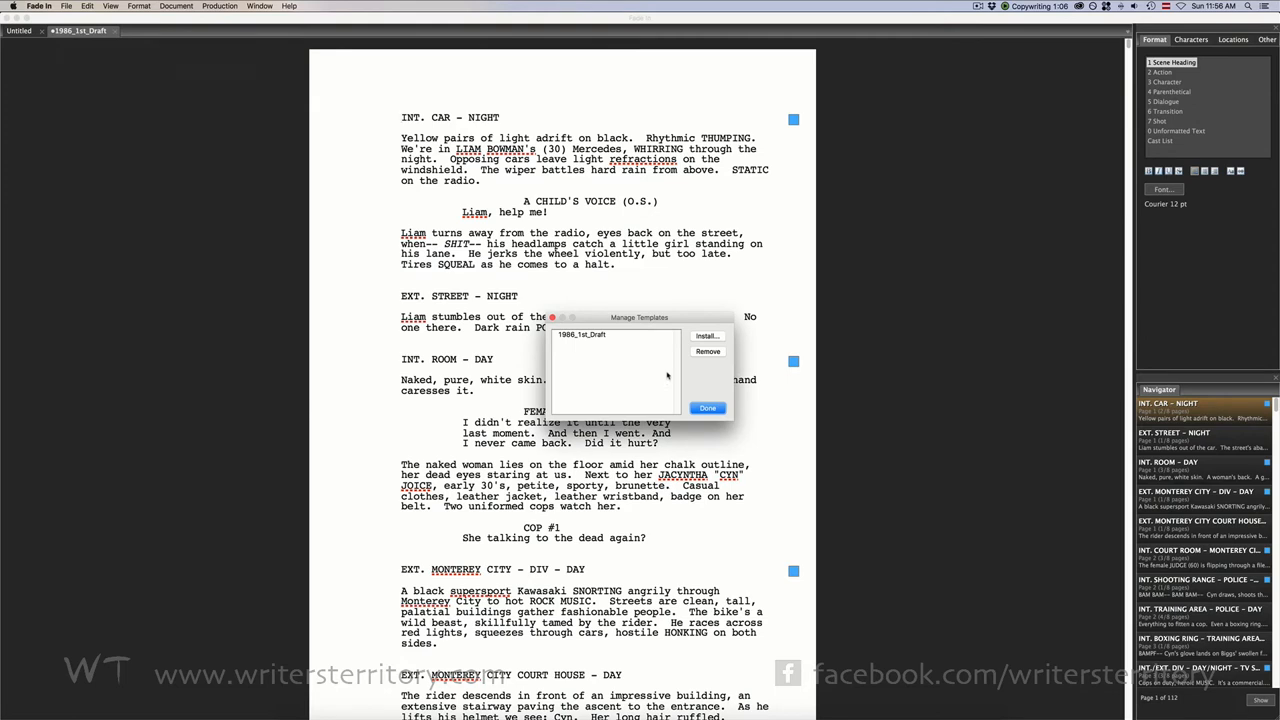
{"action": "left_click", "coordinate": [708, 335]}
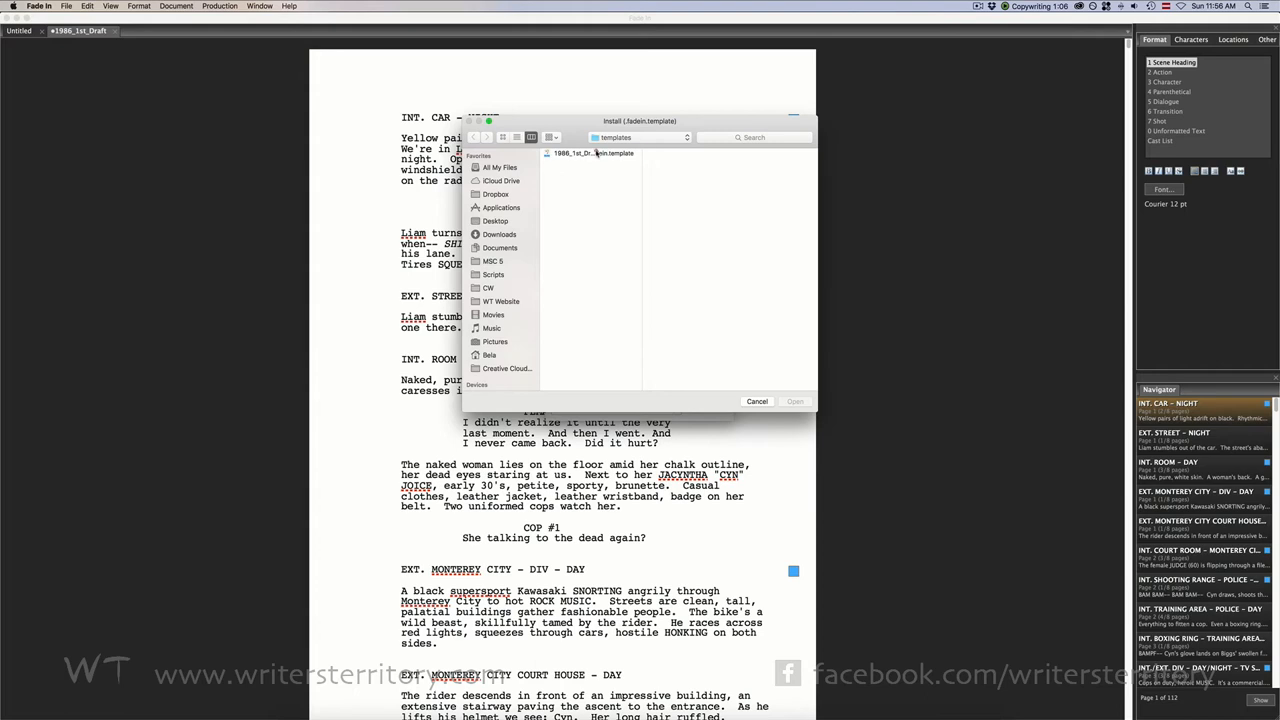
{"action": "left_click", "coordinate": [593, 153]}
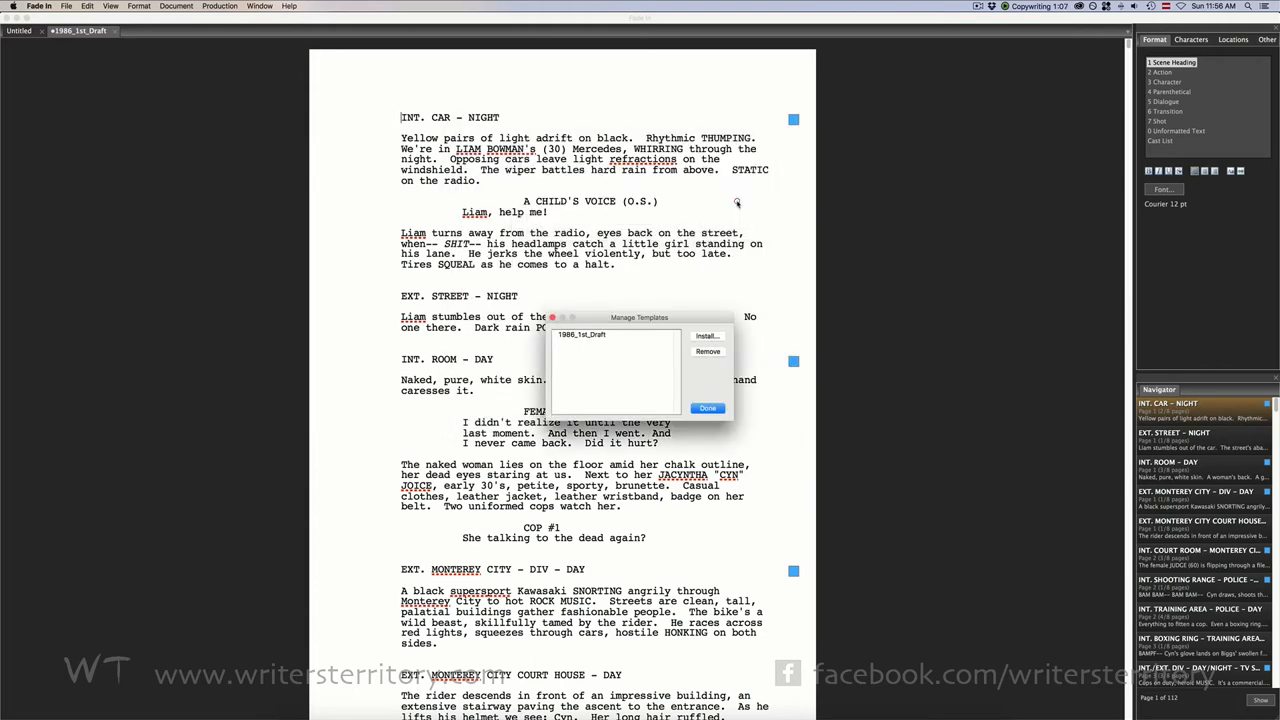
{"action": "left_click", "coordinate": [707, 408]}
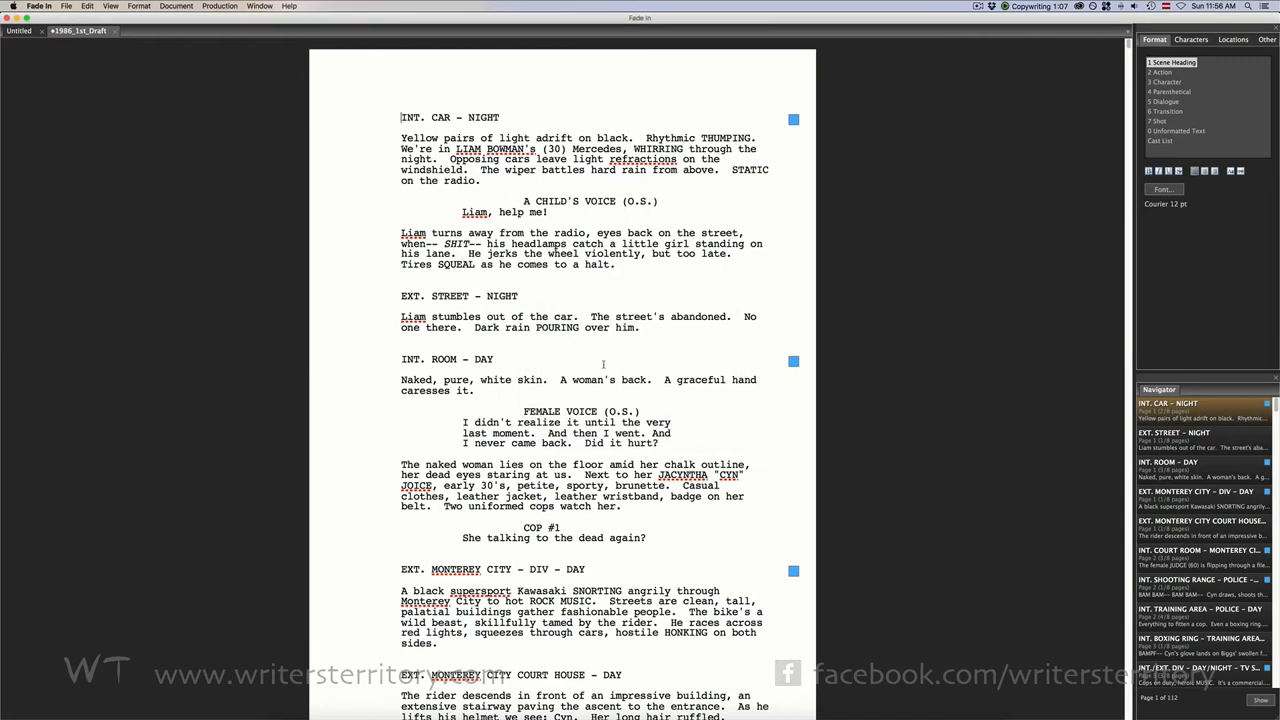
{"action": "left_click", "coordinate": [66, 6]}
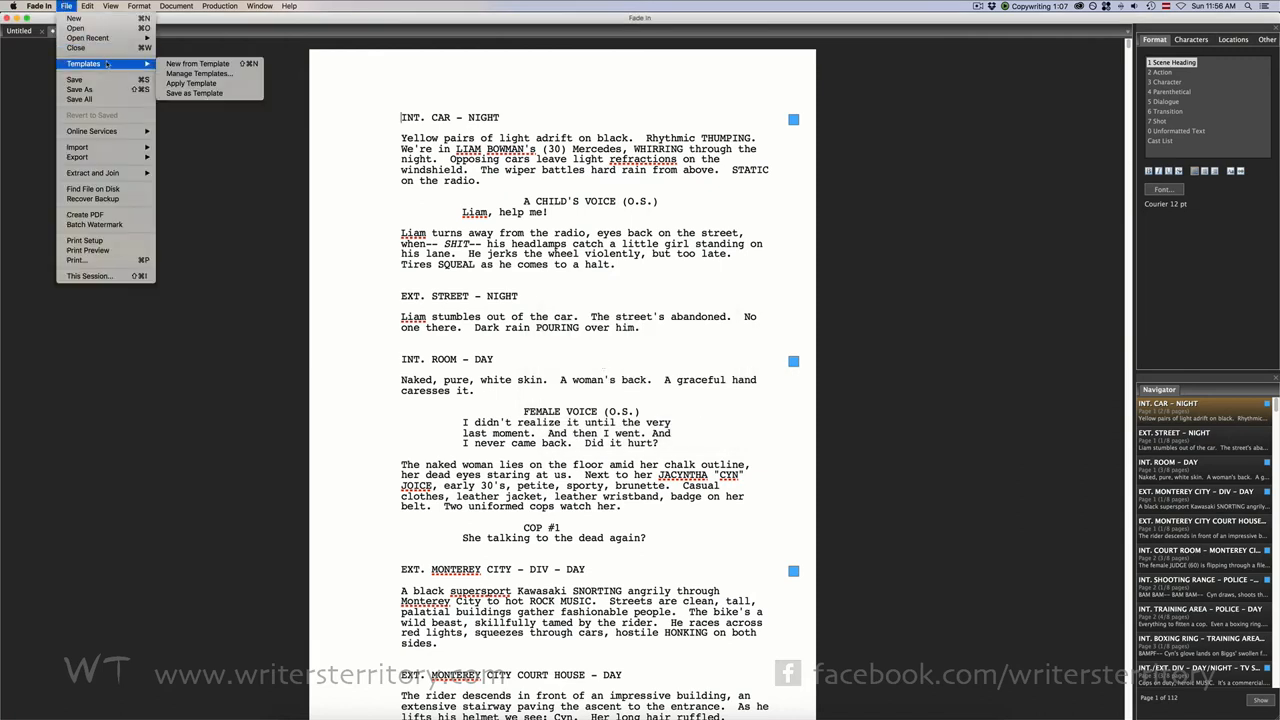
Step: Create new document Untitled 2 and apply the 1986_1st_Draft template to it
{"action": "left_click", "coordinate": [197, 63]}
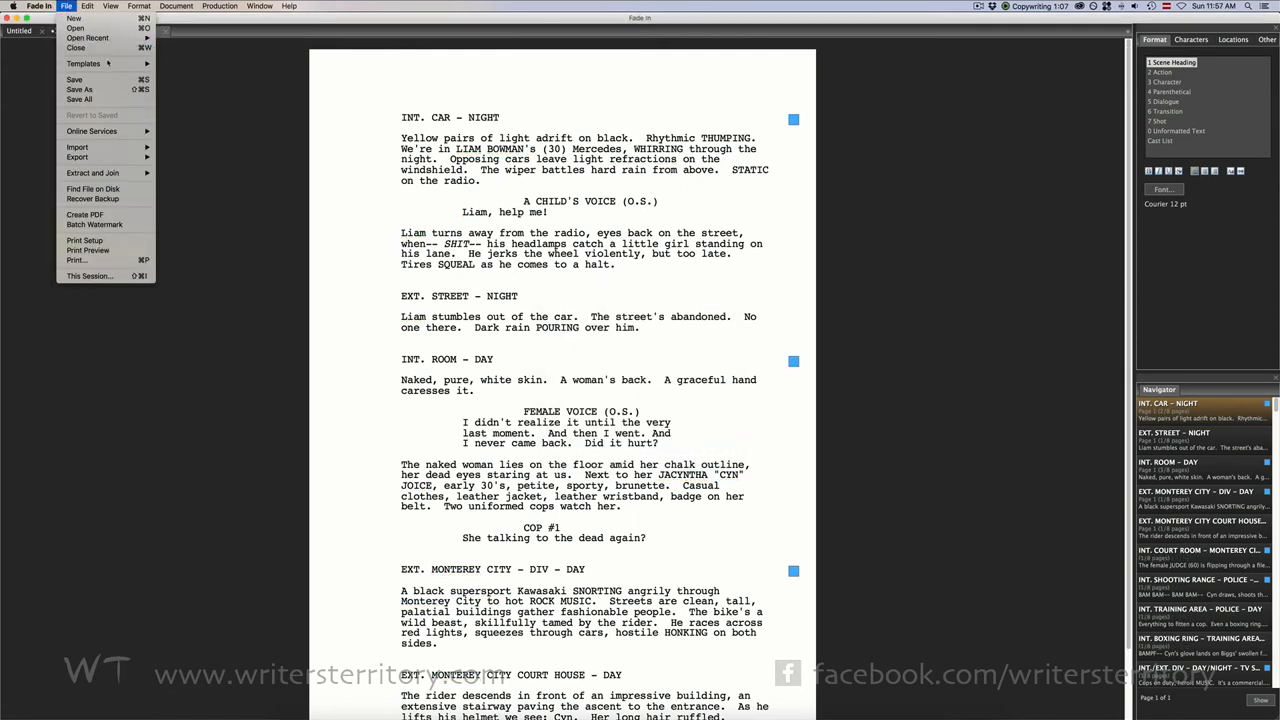
{"action": "left_click", "coordinate": [84, 64]}
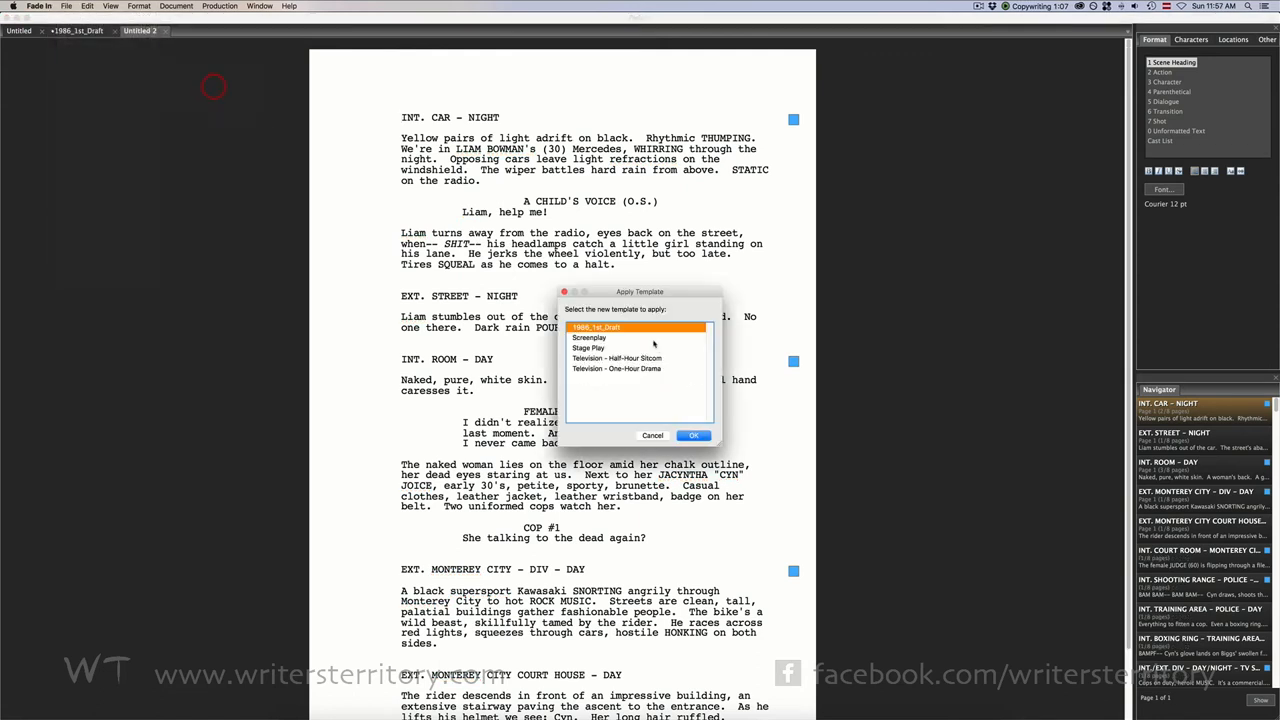
{"action": "left_click", "coordinate": [693, 435]}
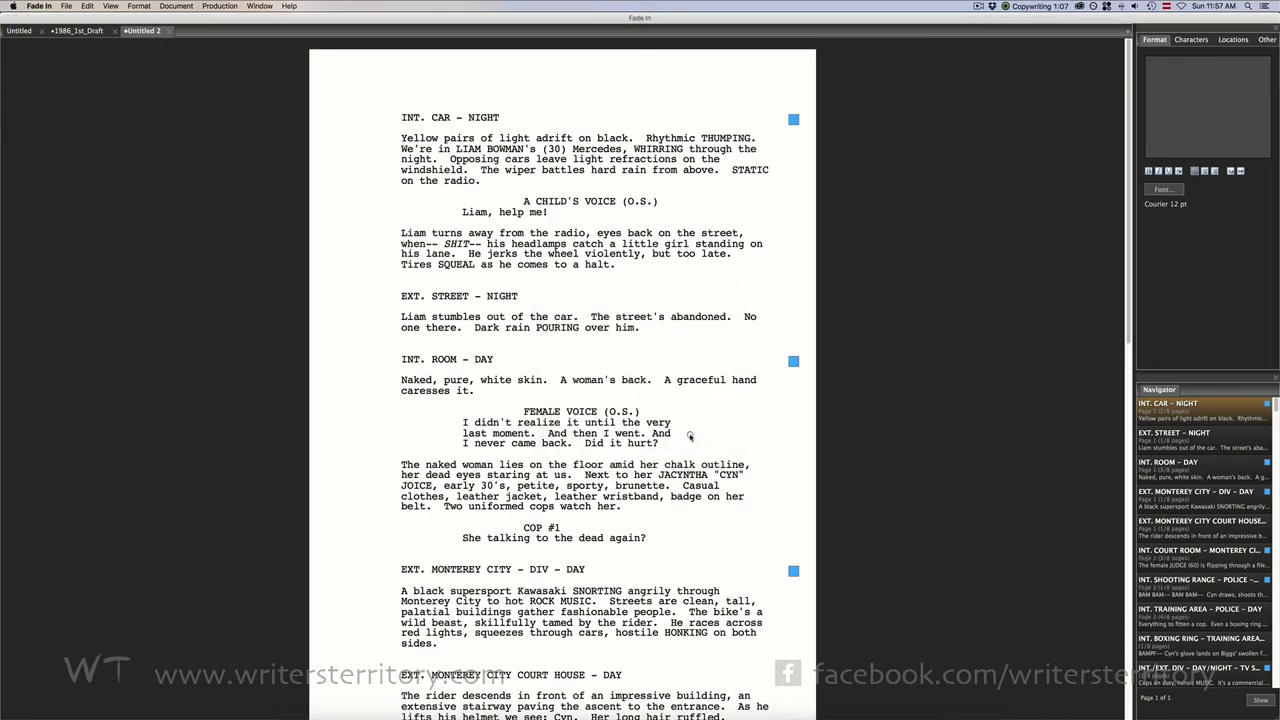
{"action": "left_click", "coordinate": [1155, 39]}
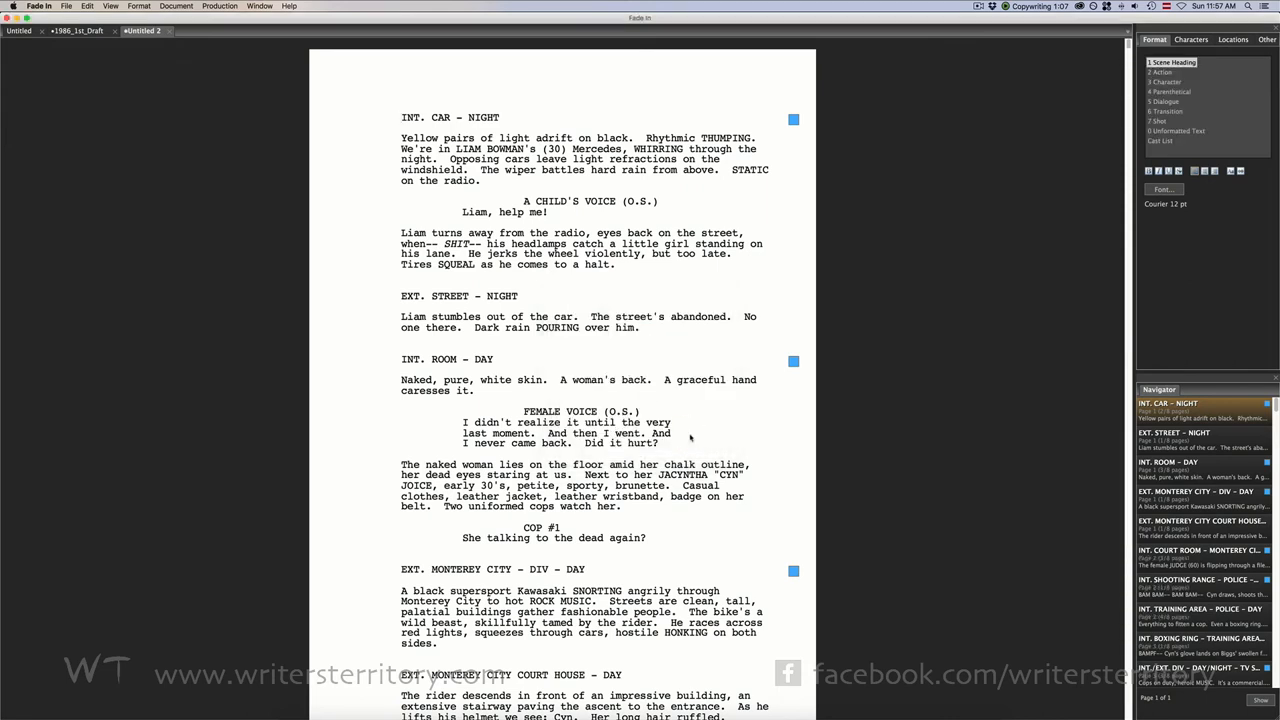